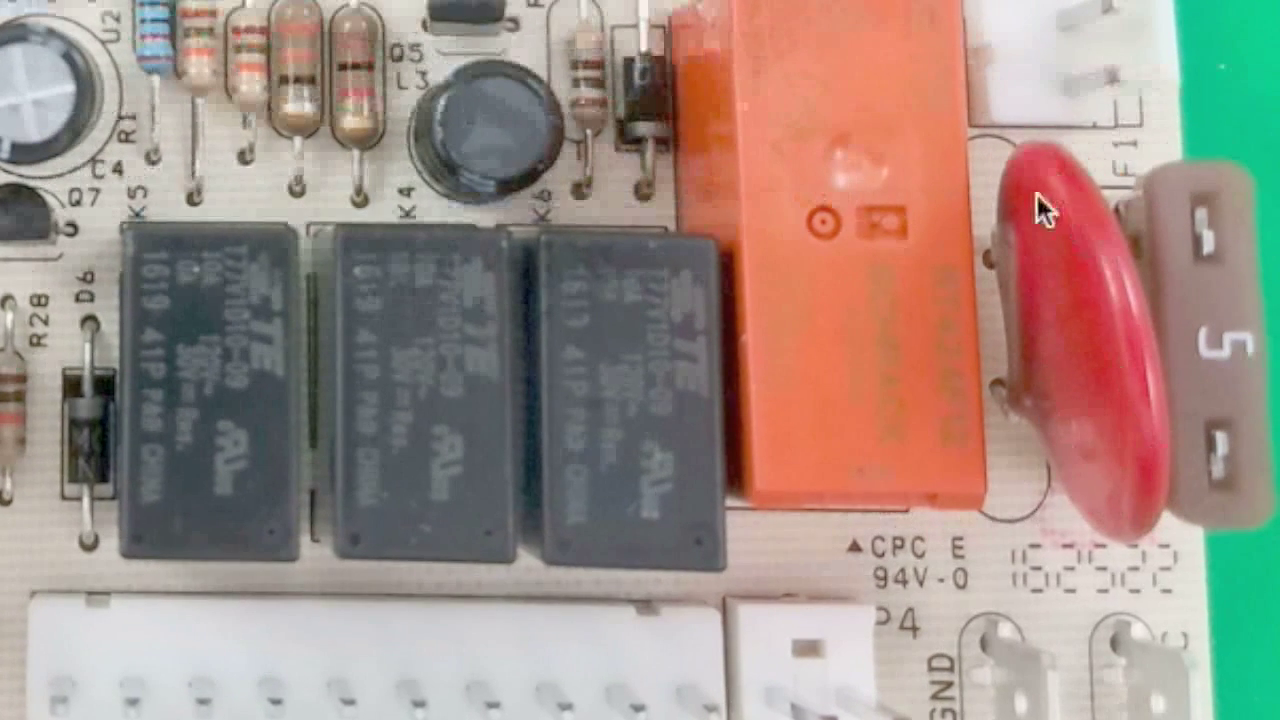
mouse_move(1063, 268)
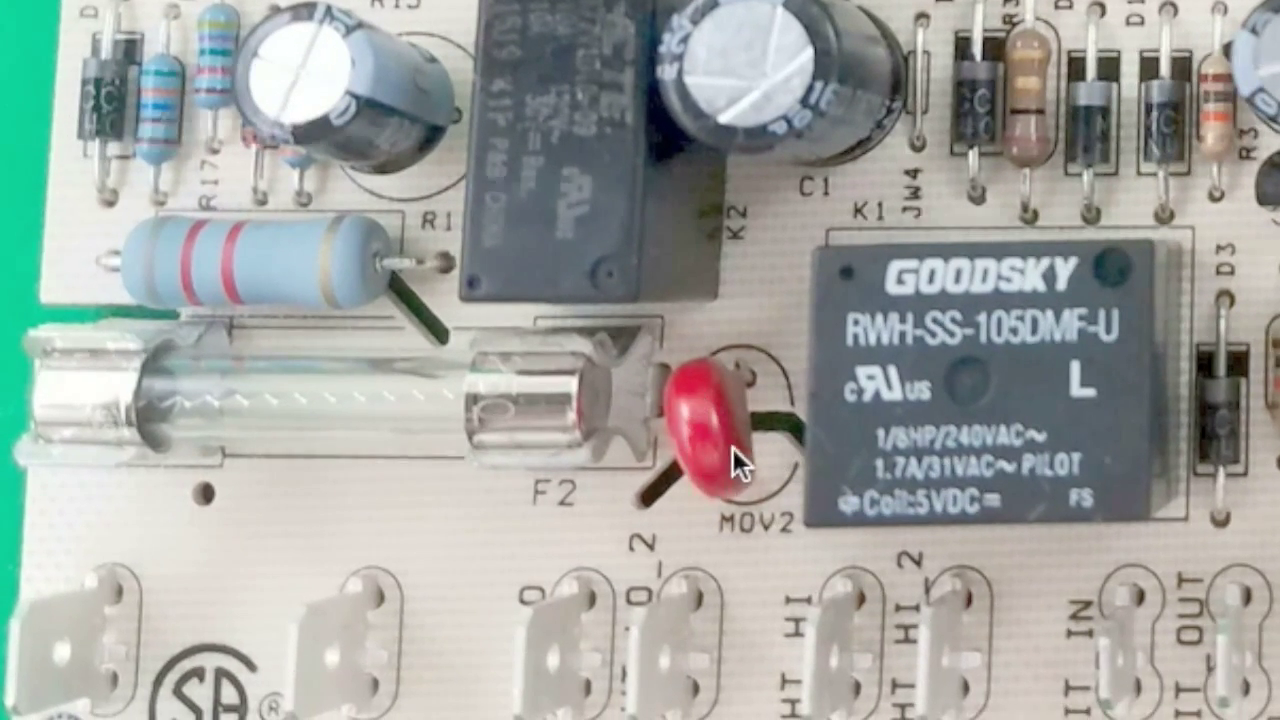
mouse_move(733, 562)
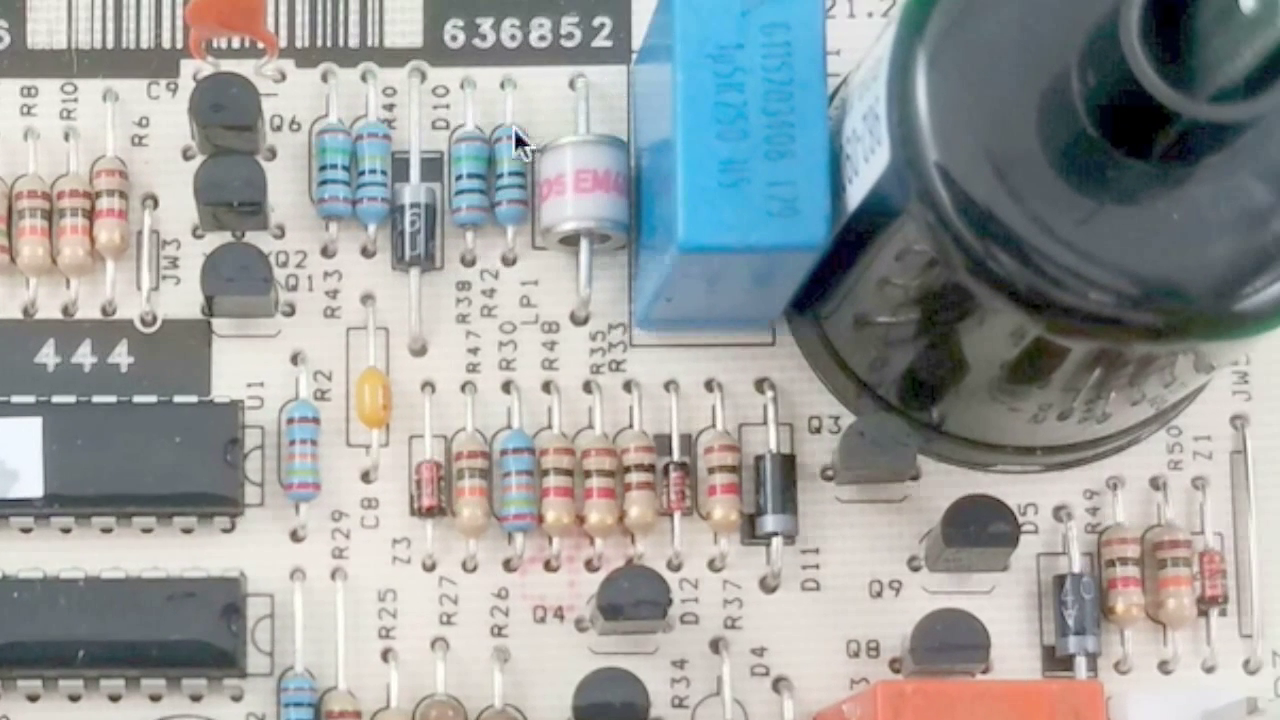
mouse_move(655, 130)
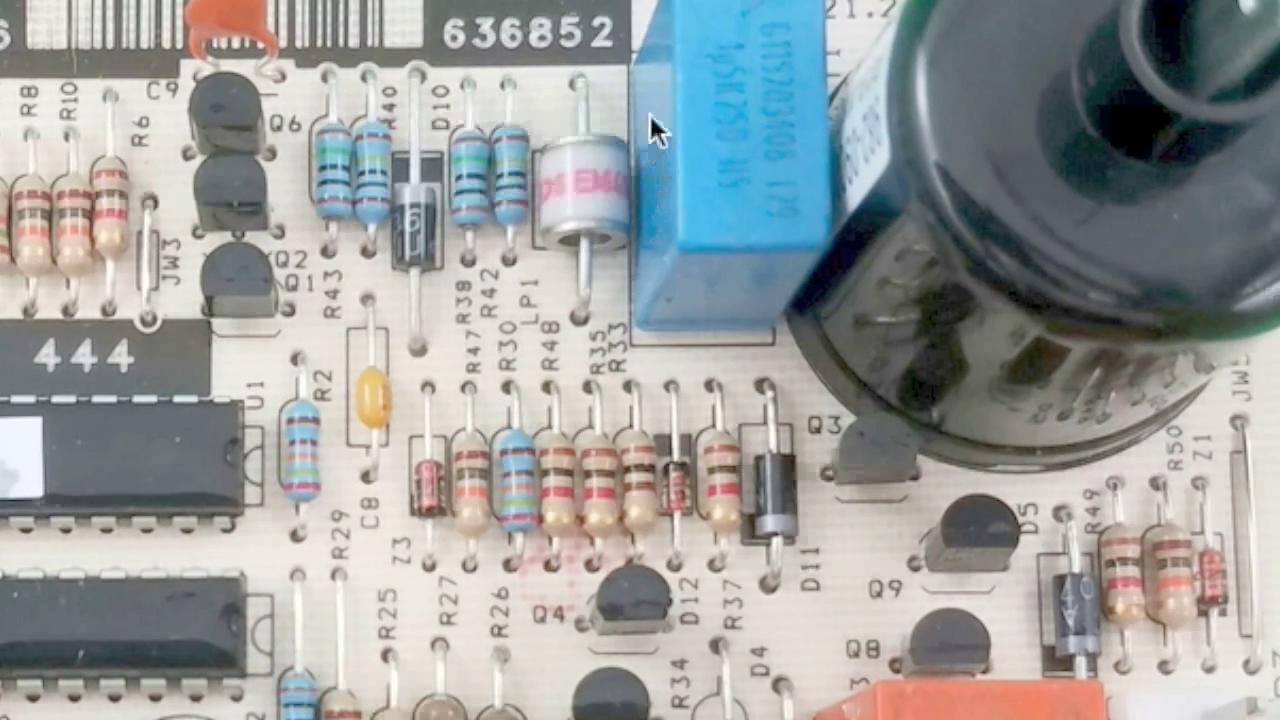
mouse_move(585, 310)
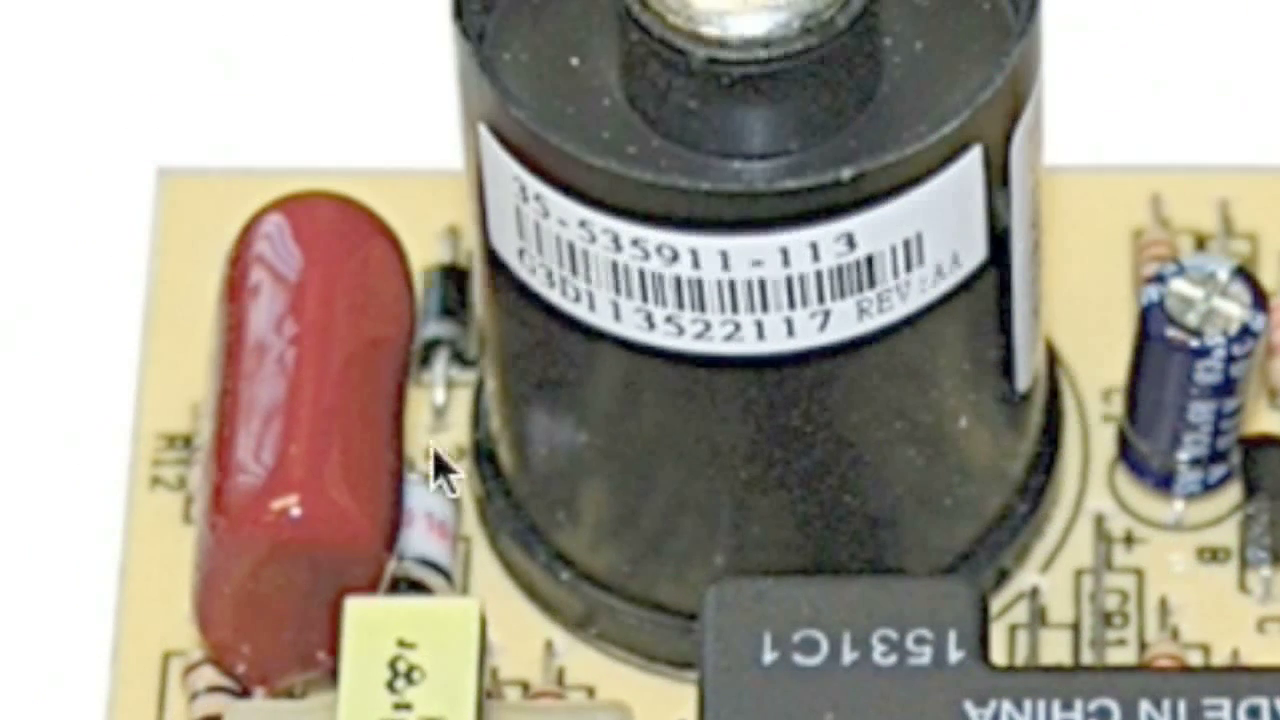
mouse_move(390, 495)
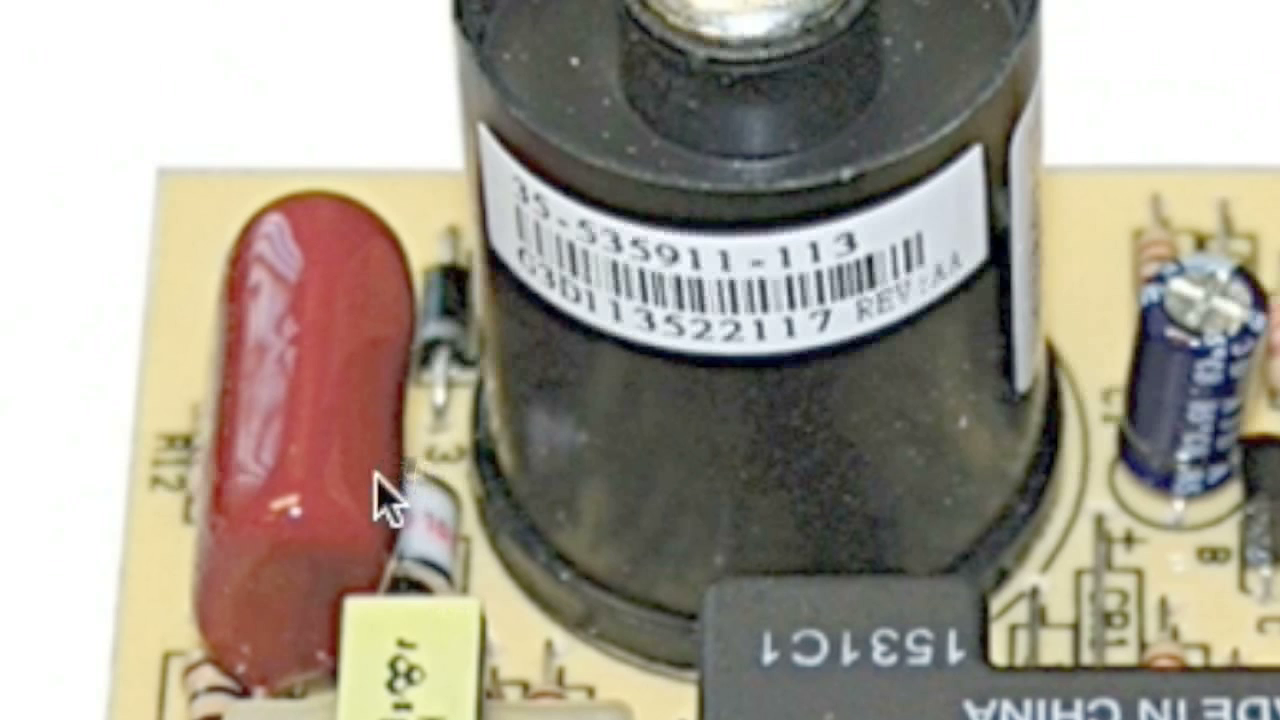